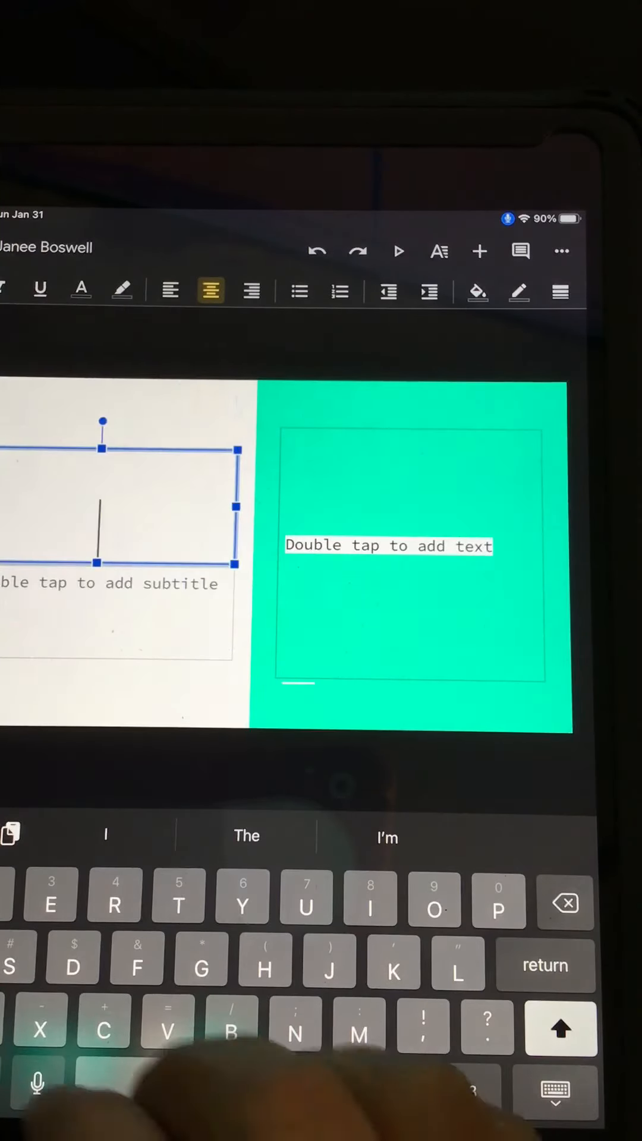
# Enter the title text 'SMART Goal' in the slide 1 title placeholder.
pyautogui.write('S')
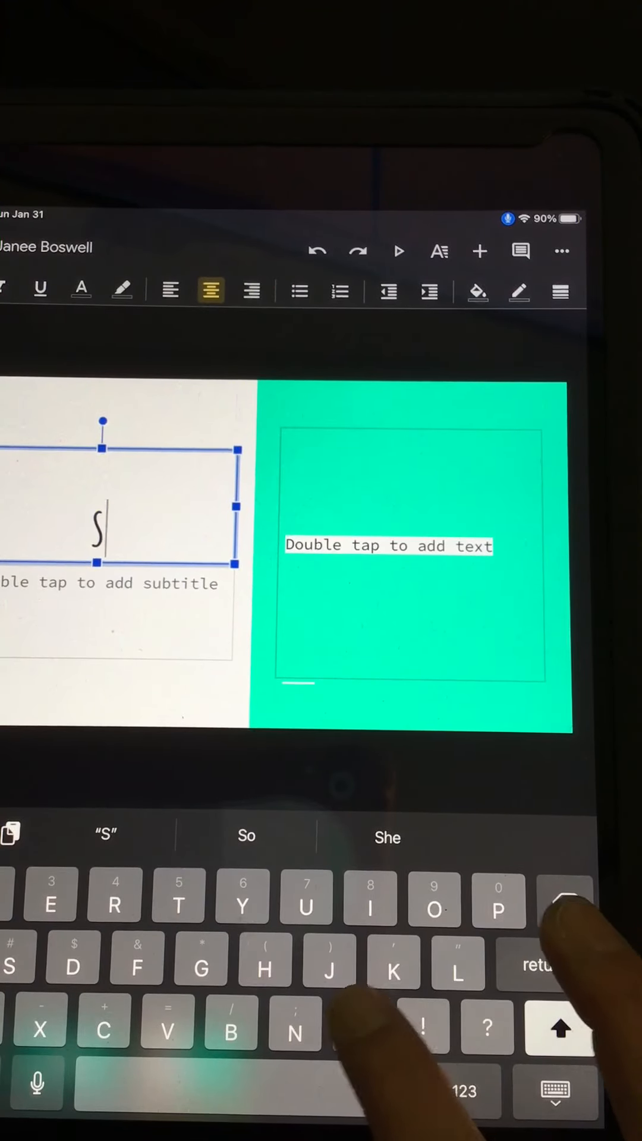
pyautogui.write('MA')
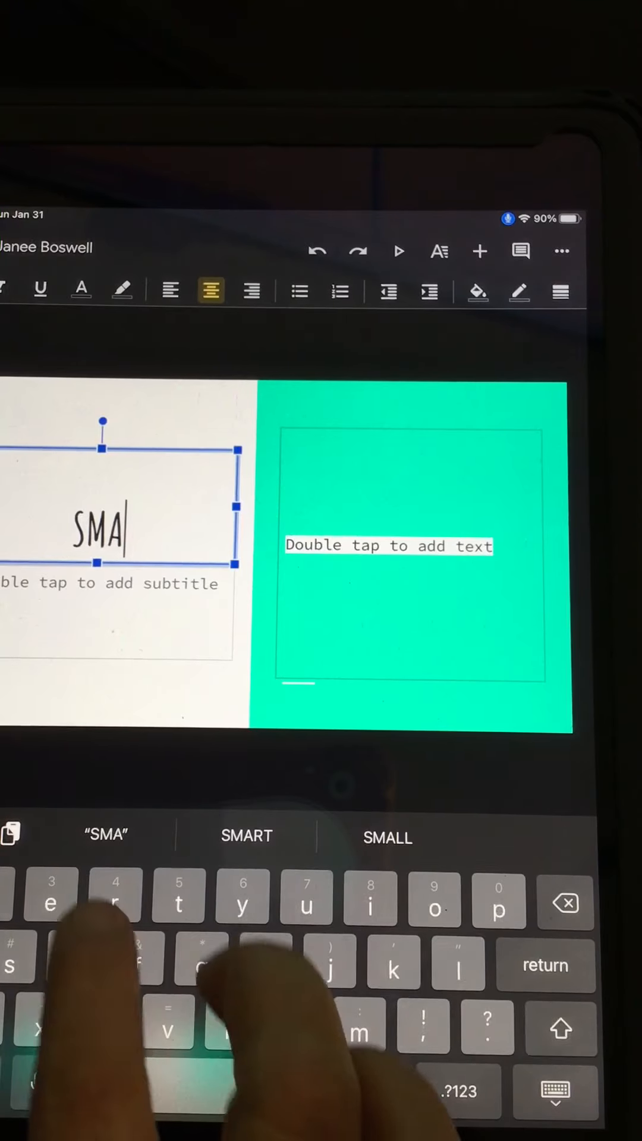
pyautogui.write('t')
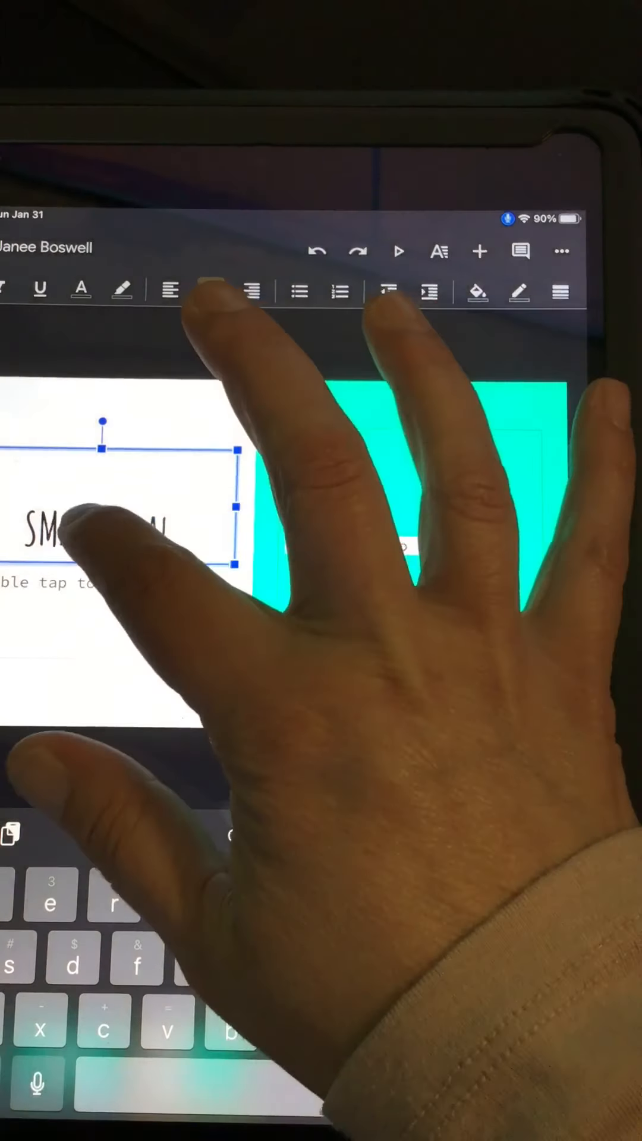
# Select the whole SMART Goal title and try Comfortaa before reverting to Amatic SC.
pyautogui.click(210, 292)
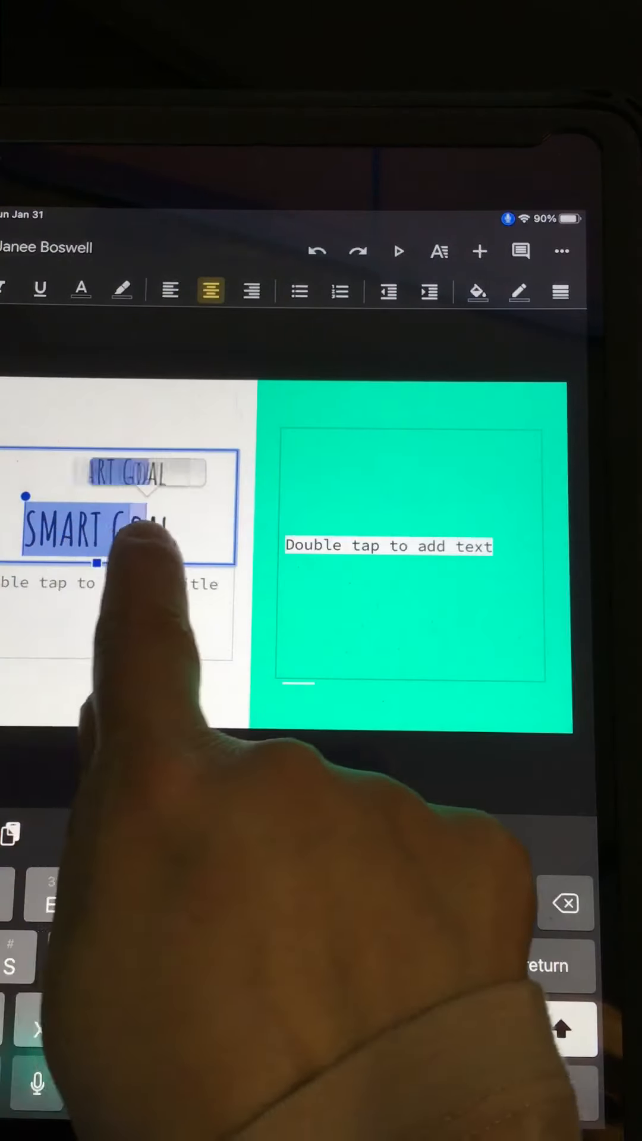
pyautogui.click(109, 531)
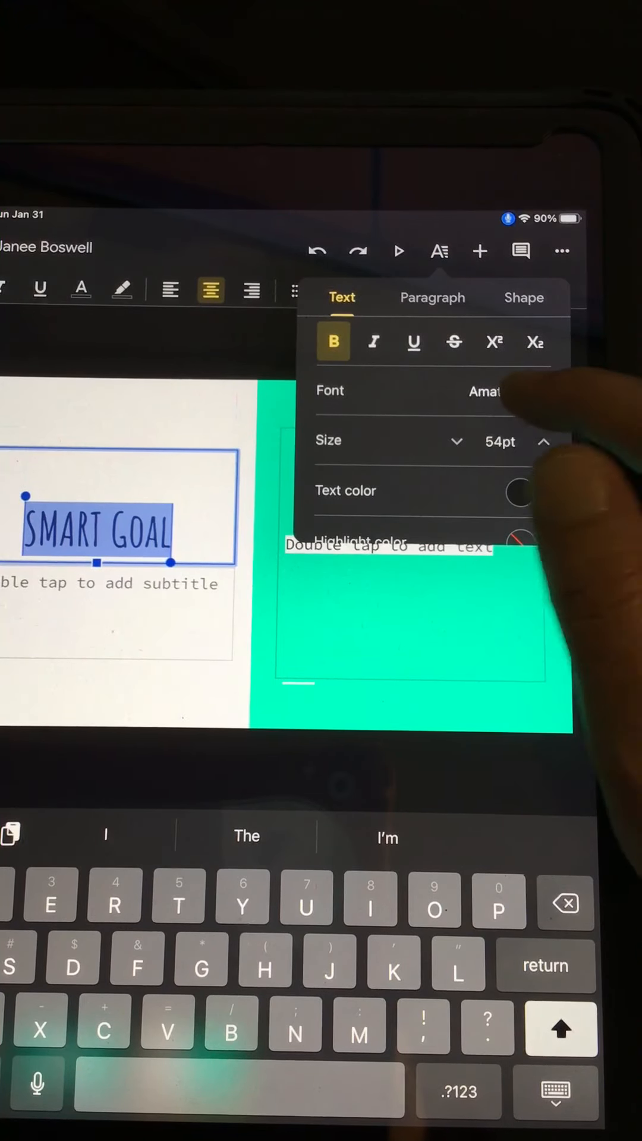
pyautogui.click(436, 391)
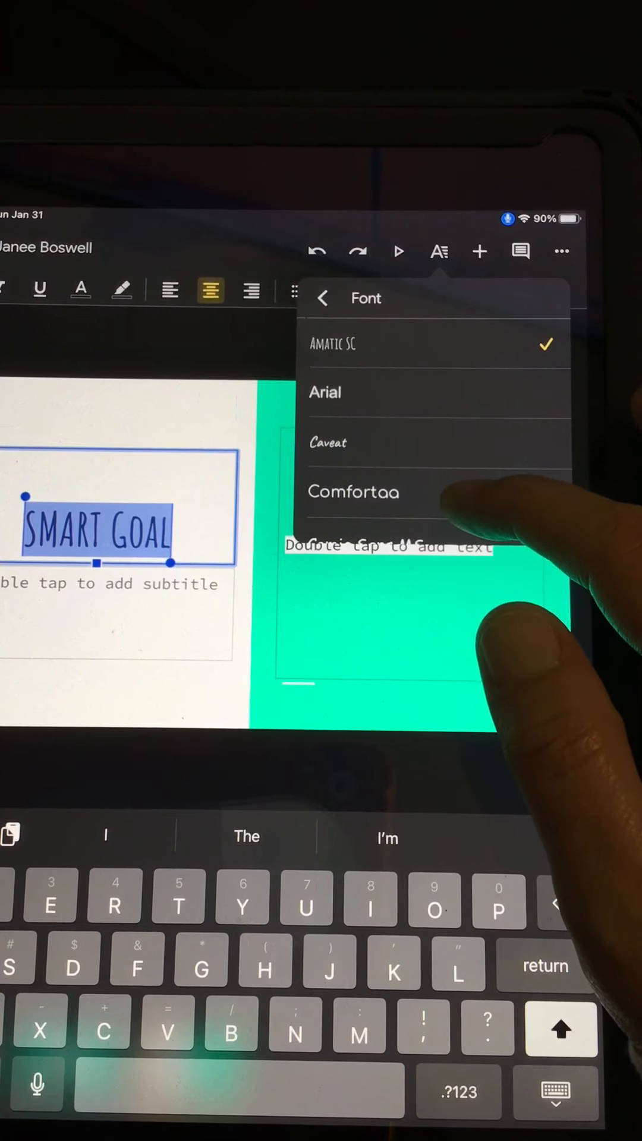
pyautogui.click(353, 492)
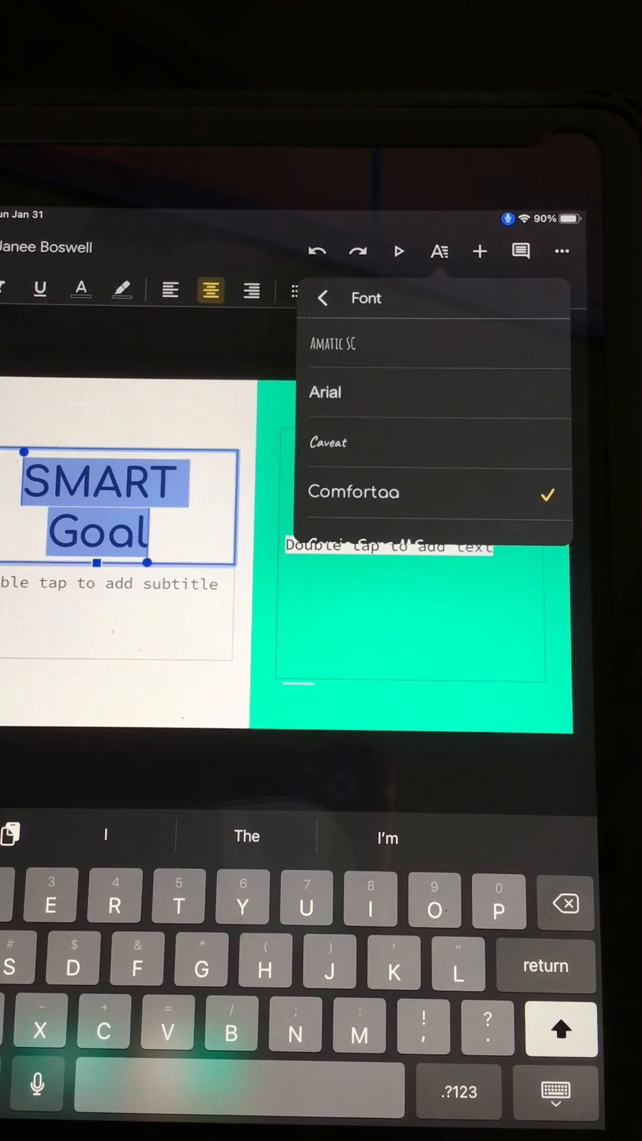
pyautogui.click(332, 343)
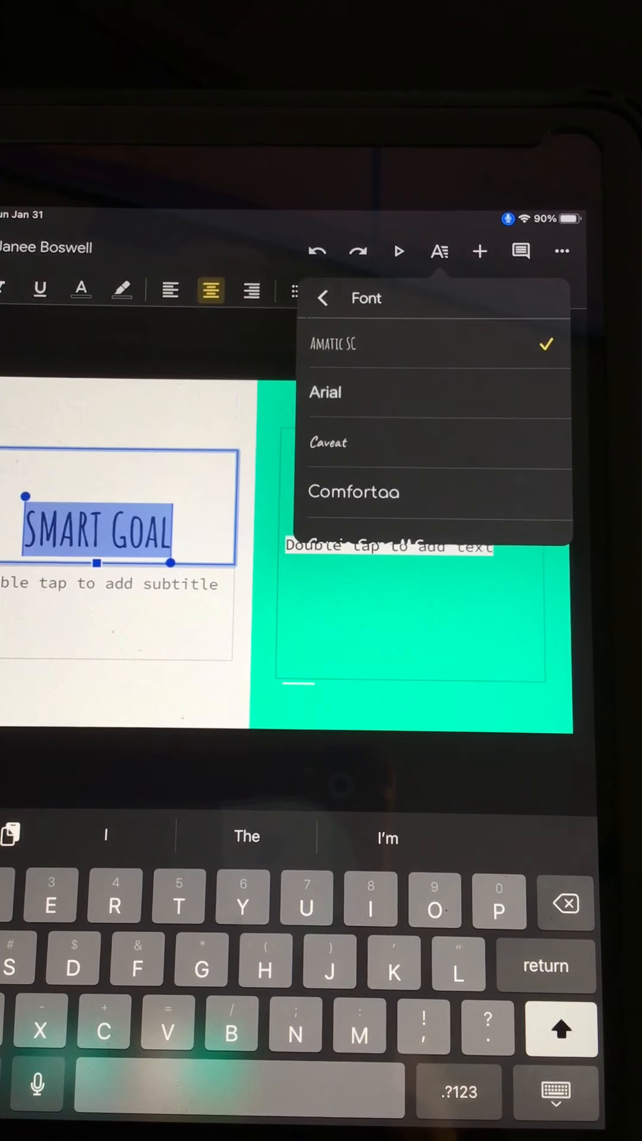
# Apply the Caveat font to the SMART Goal title.
pyautogui.click(328, 443)
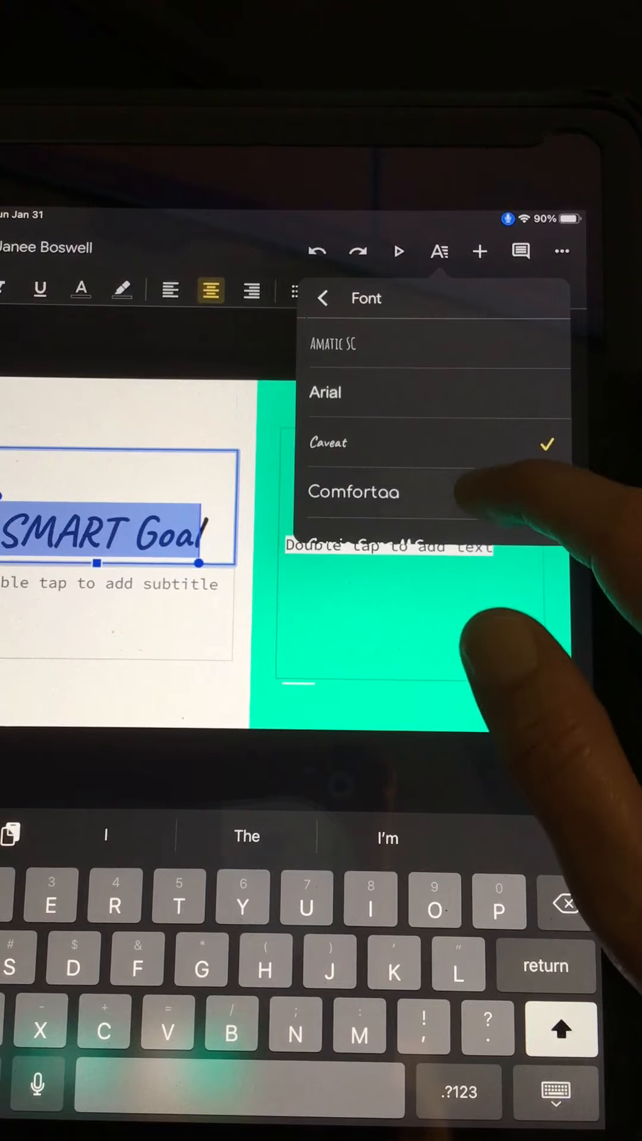
pyautogui.scroll(-3)
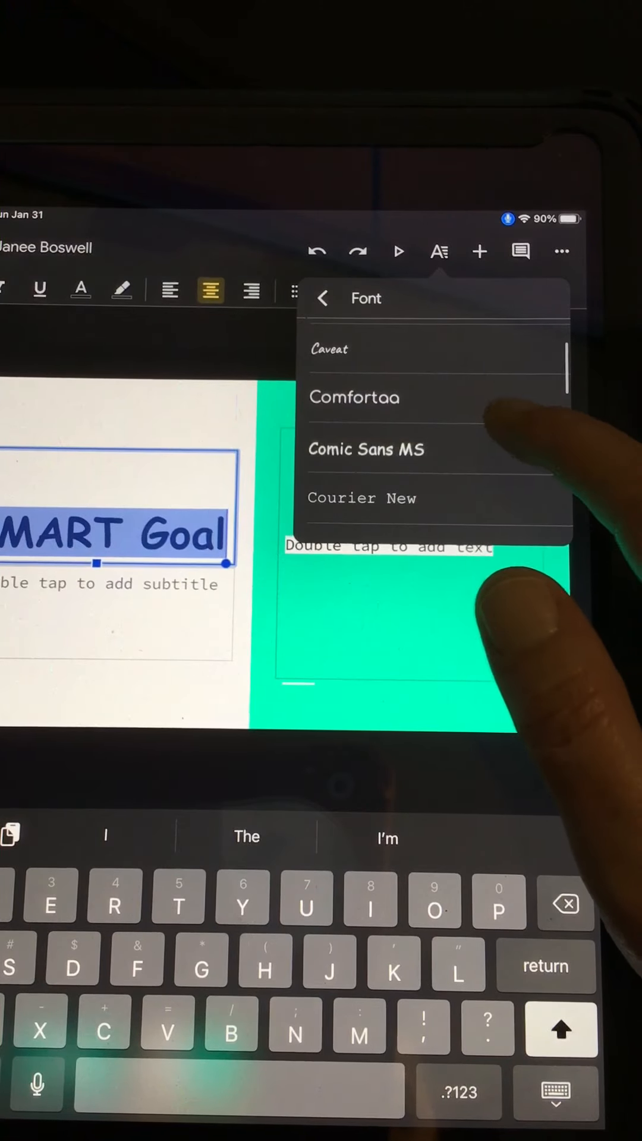
pyautogui.scroll(-3)
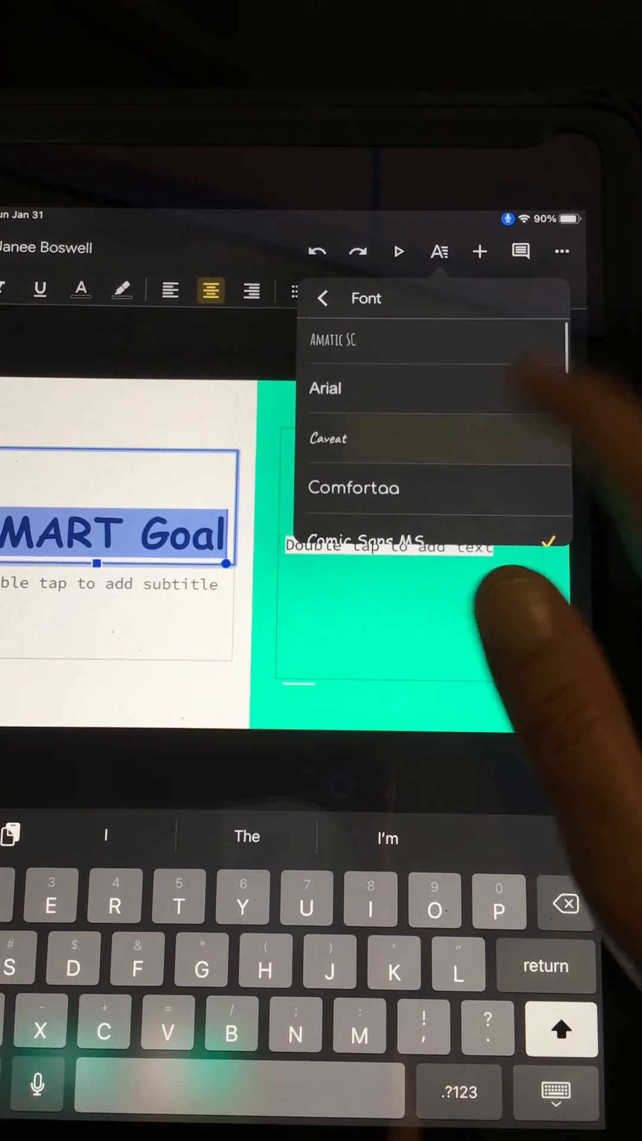
pyautogui.click(328, 437)
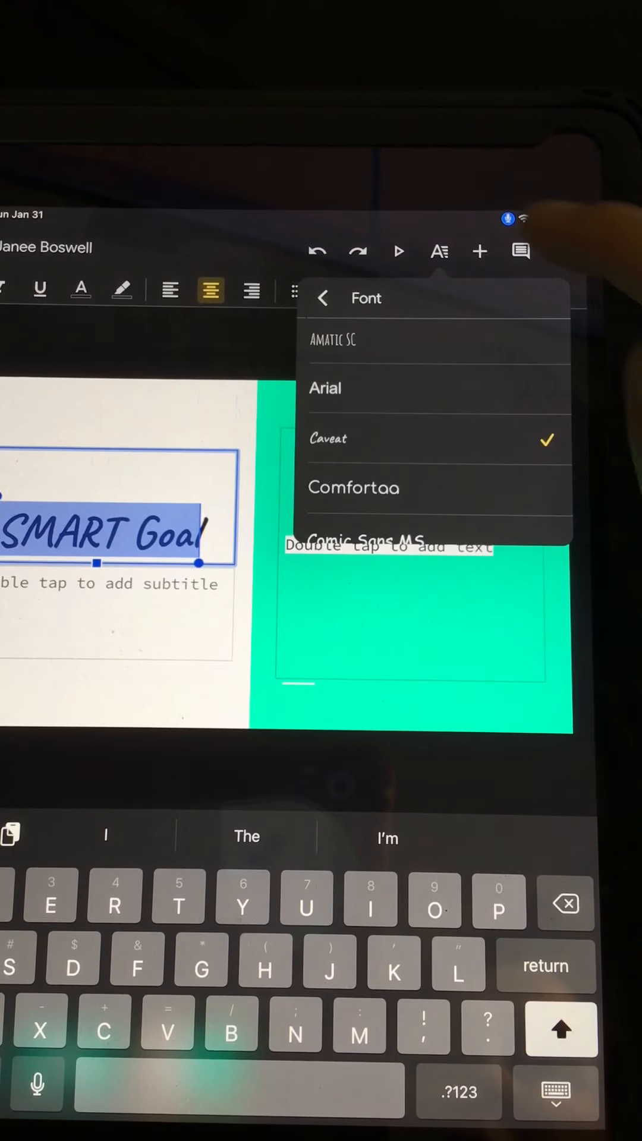
pyautogui.click(322, 297)
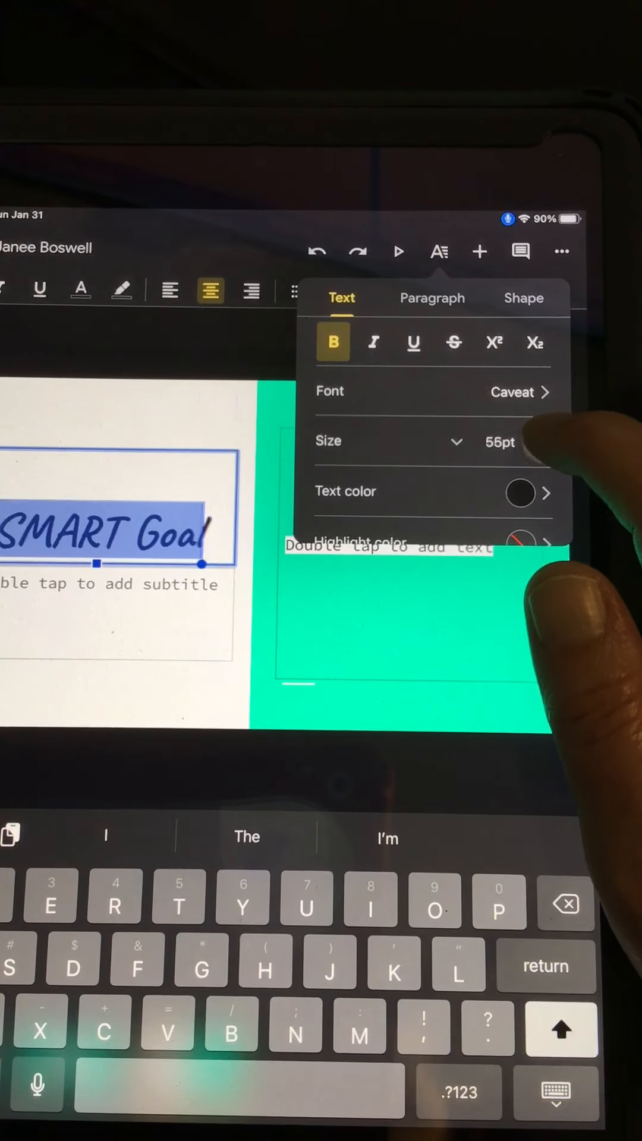
# Raise the title size to 57 pt and choose a text colour swatch.
pyautogui.click(544, 442)
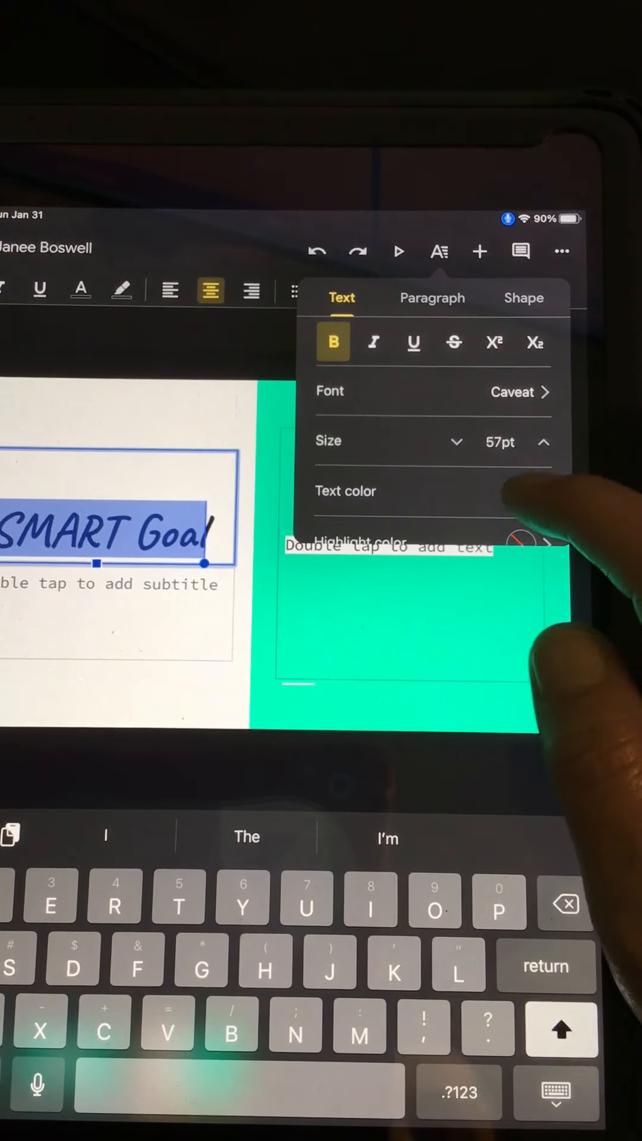
pyautogui.click(346, 491)
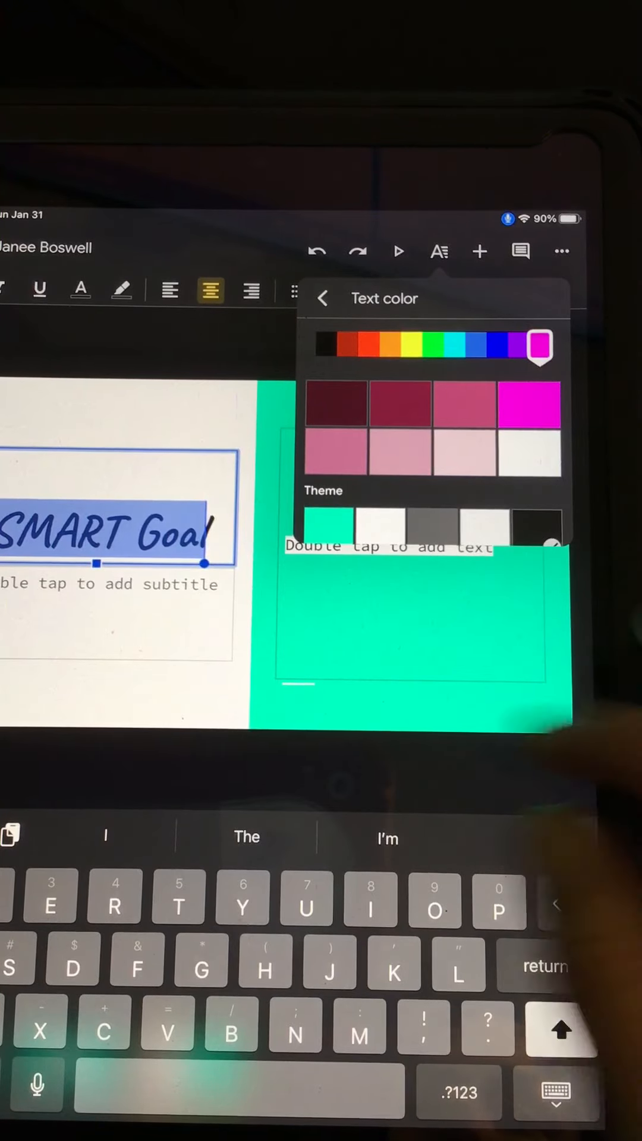
pyautogui.click(322, 299)
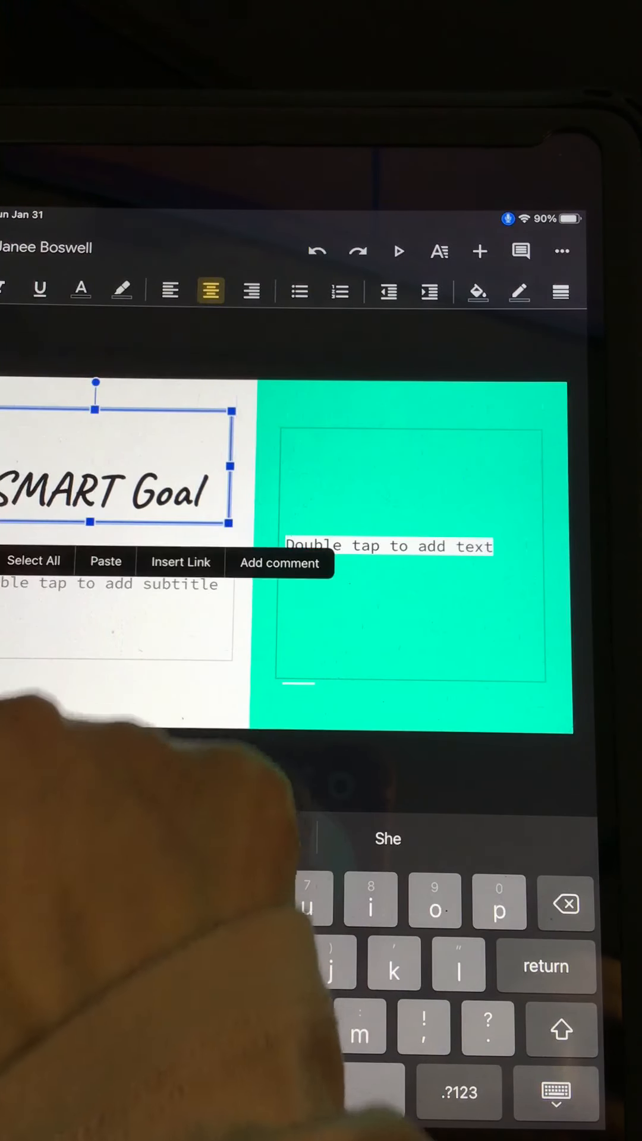
# Colour the SMART Goal title bright magenta after trying a lighter pink.
pyautogui.doubleClick(109, 488)
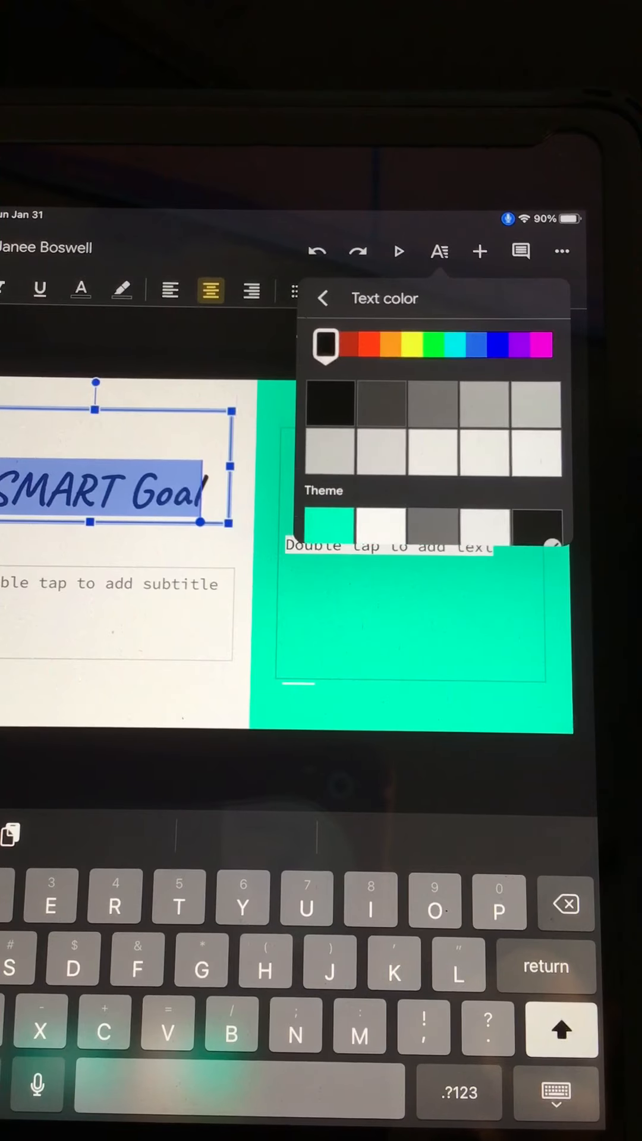
pyautogui.click(538, 346)
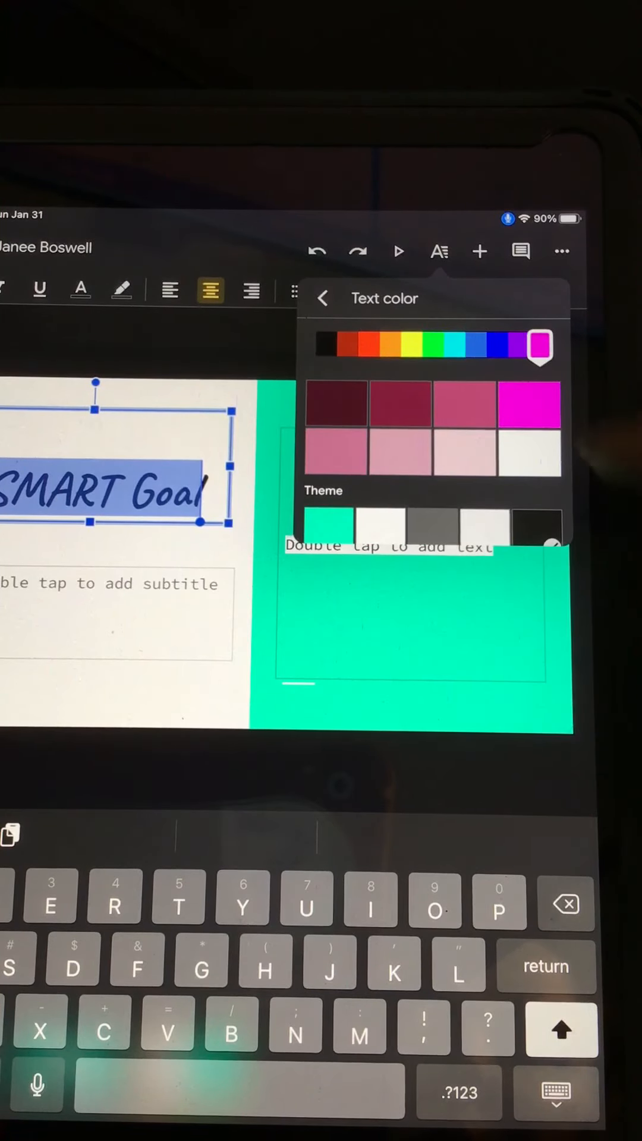
pyautogui.click(336, 455)
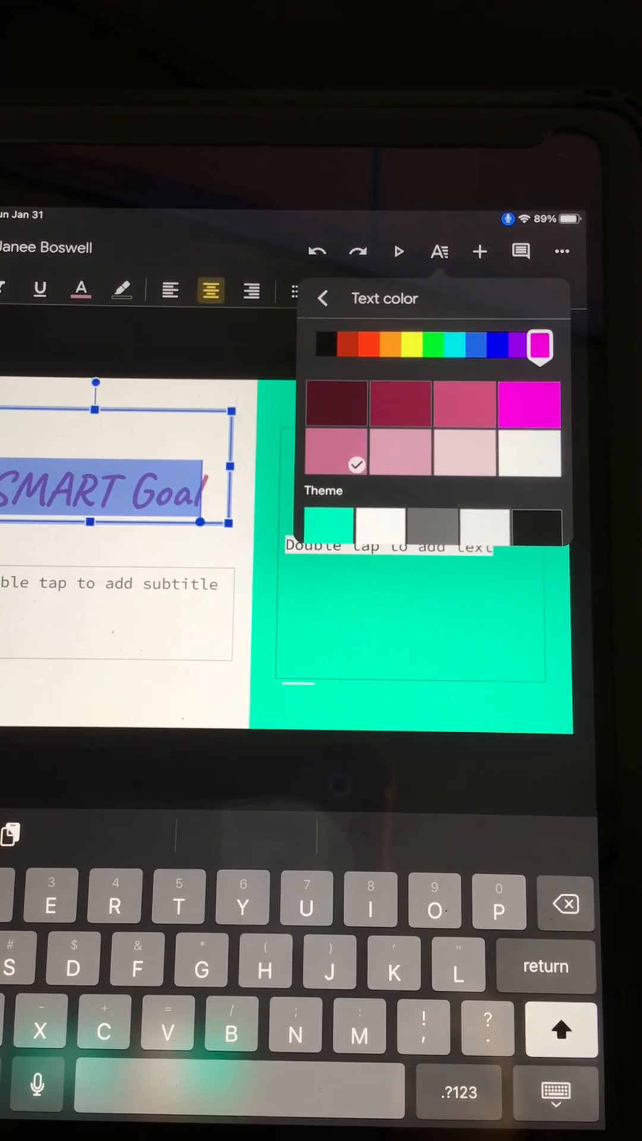
pyautogui.click(528, 404)
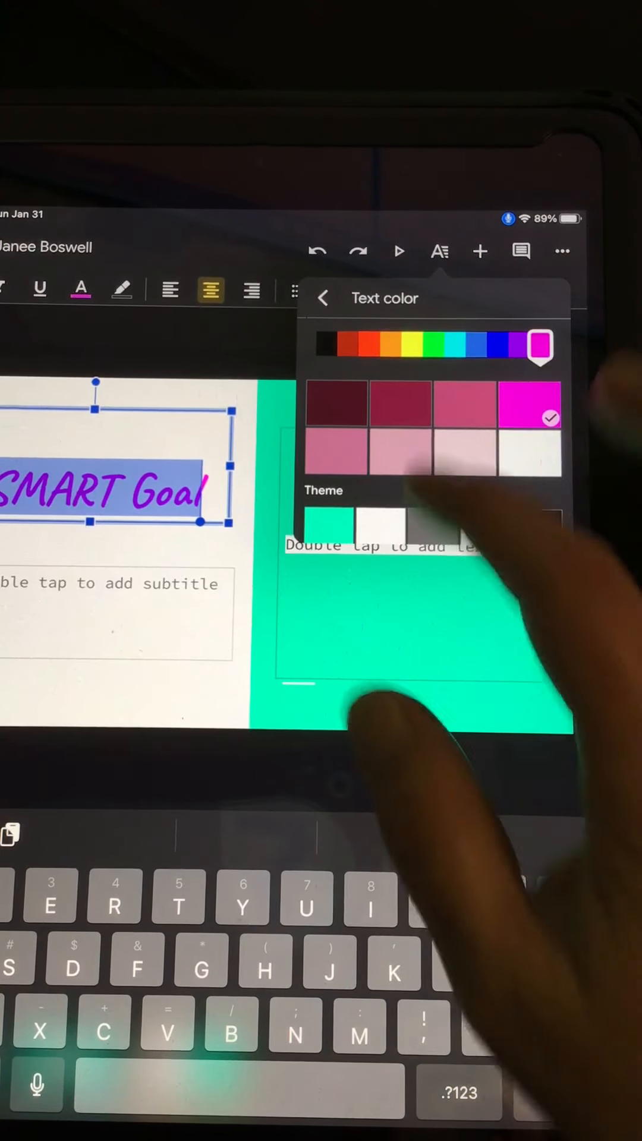
# Make the SMART Goal title bold.
pyautogui.click(322, 299)
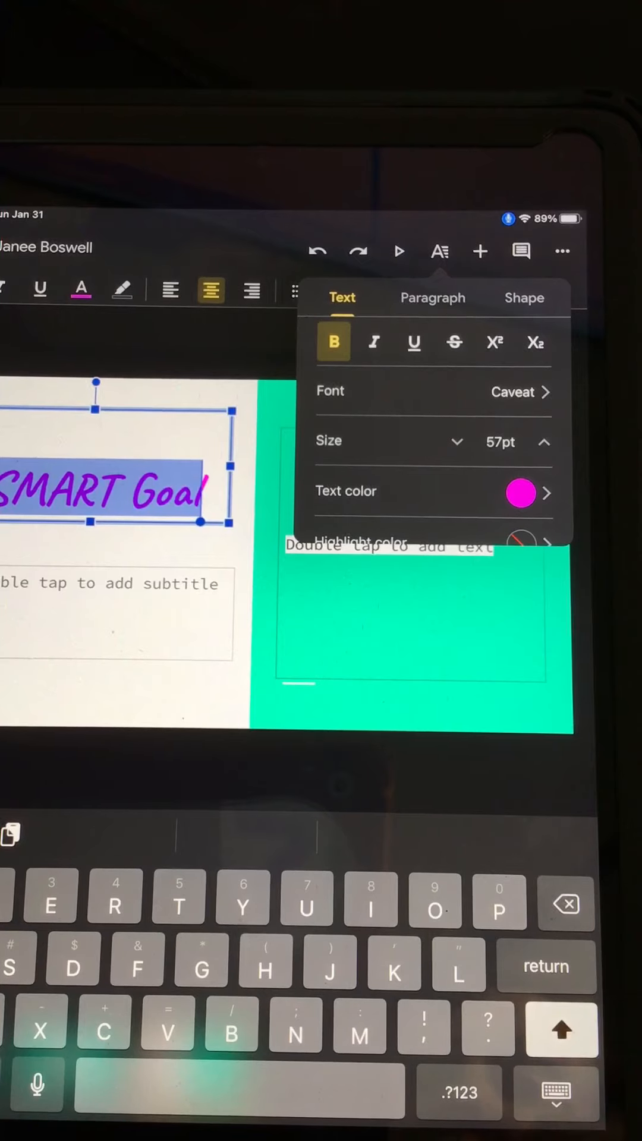
pyautogui.click(521, 493)
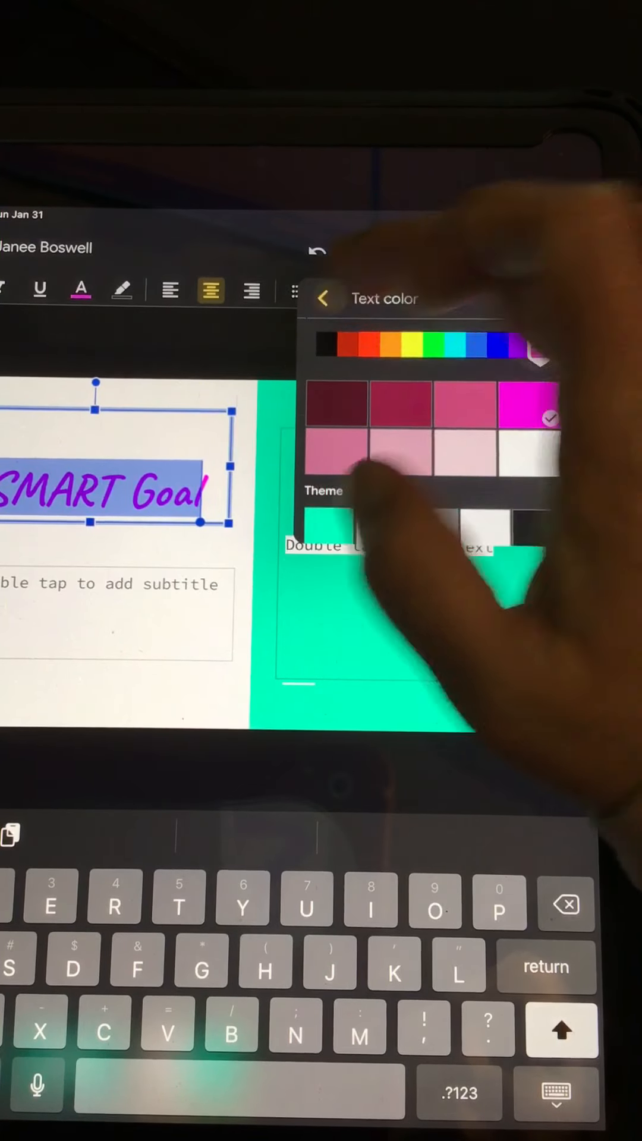
pyautogui.click(324, 297)
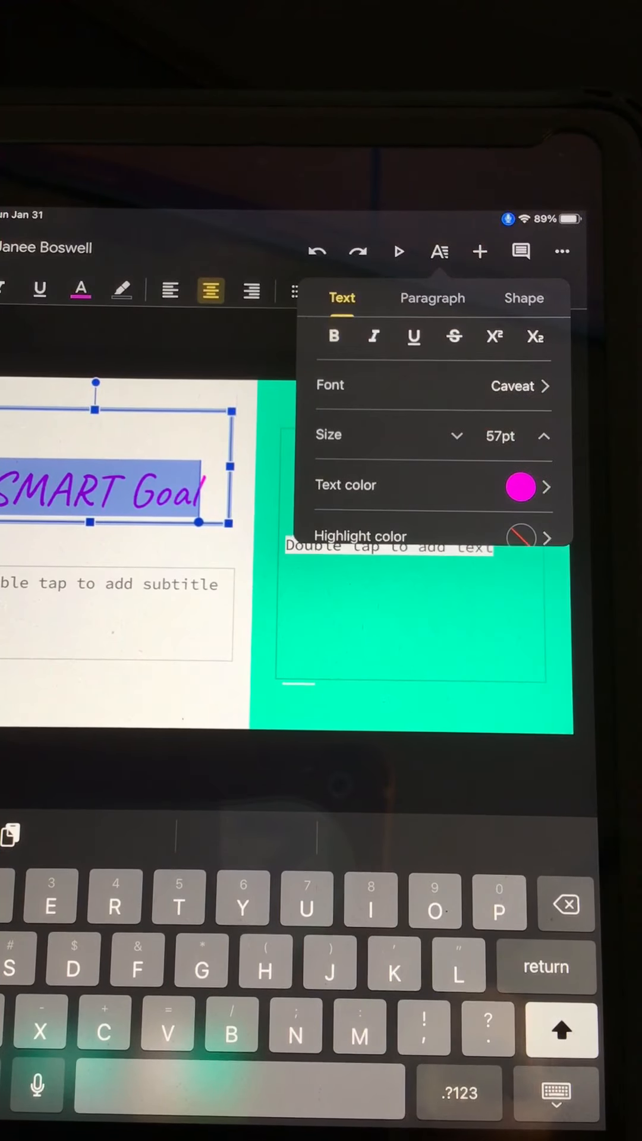
pyautogui.click(333, 337)
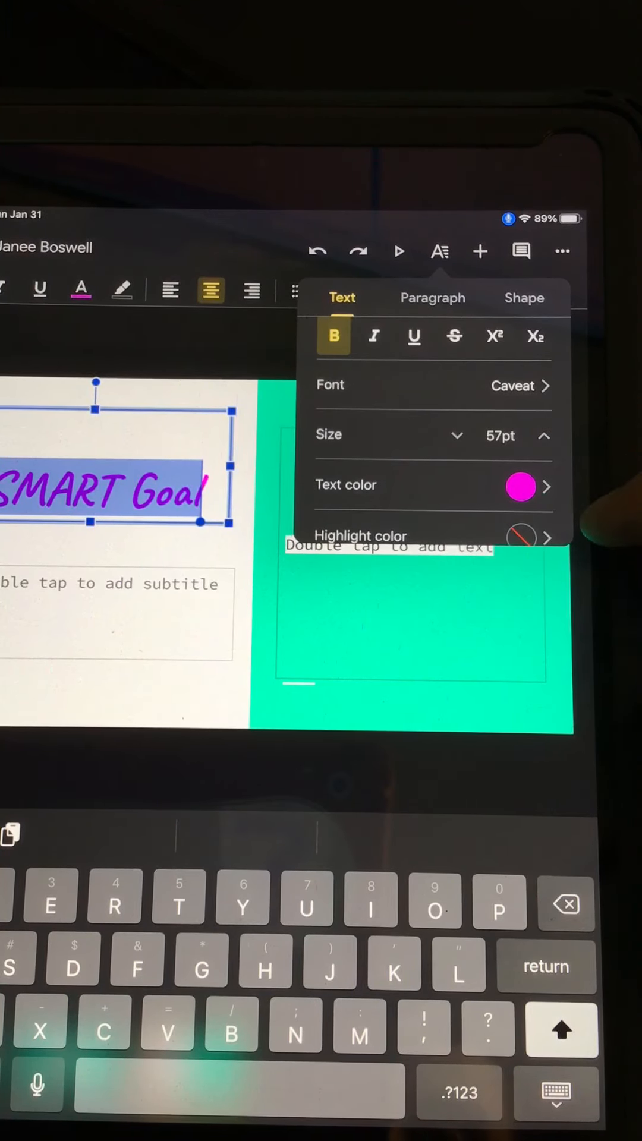
# Dismiss the Format panel to return to the slide.
pyautogui.click(440, 251)
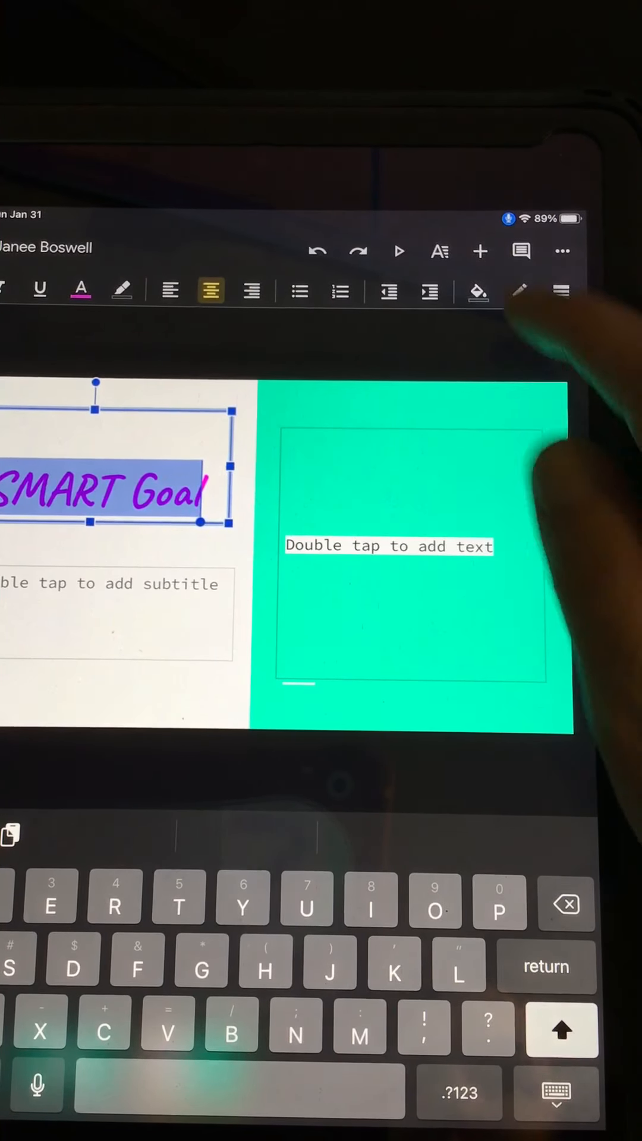
# Fill the title box with the teal Theme colour after trying two blues.
pyautogui.click(478, 292)
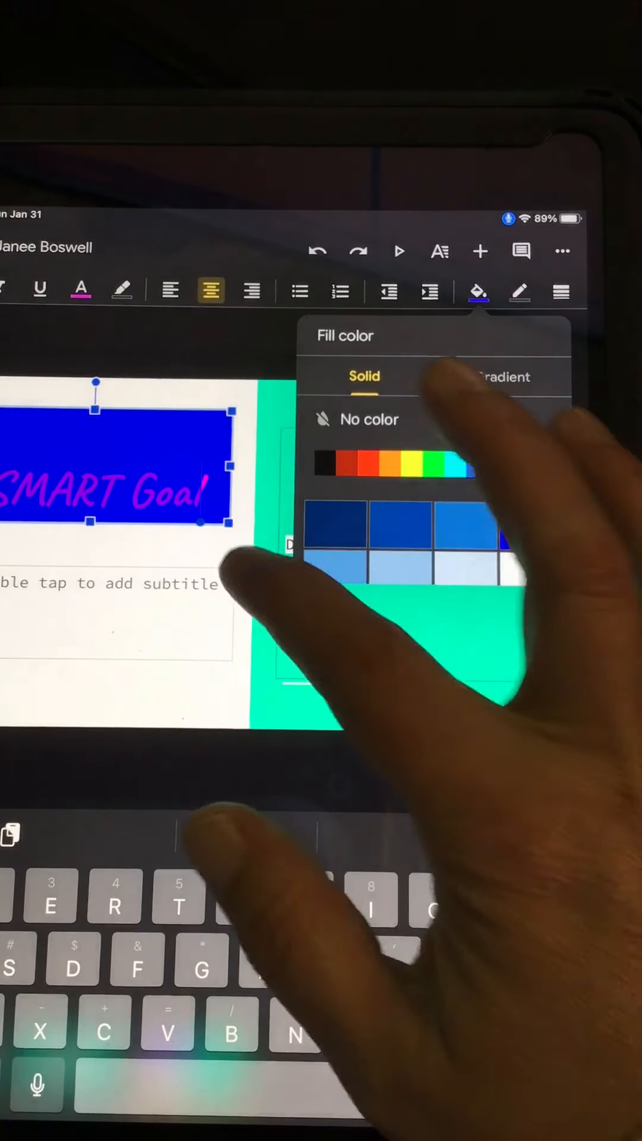
pyautogui.click(528, 540)
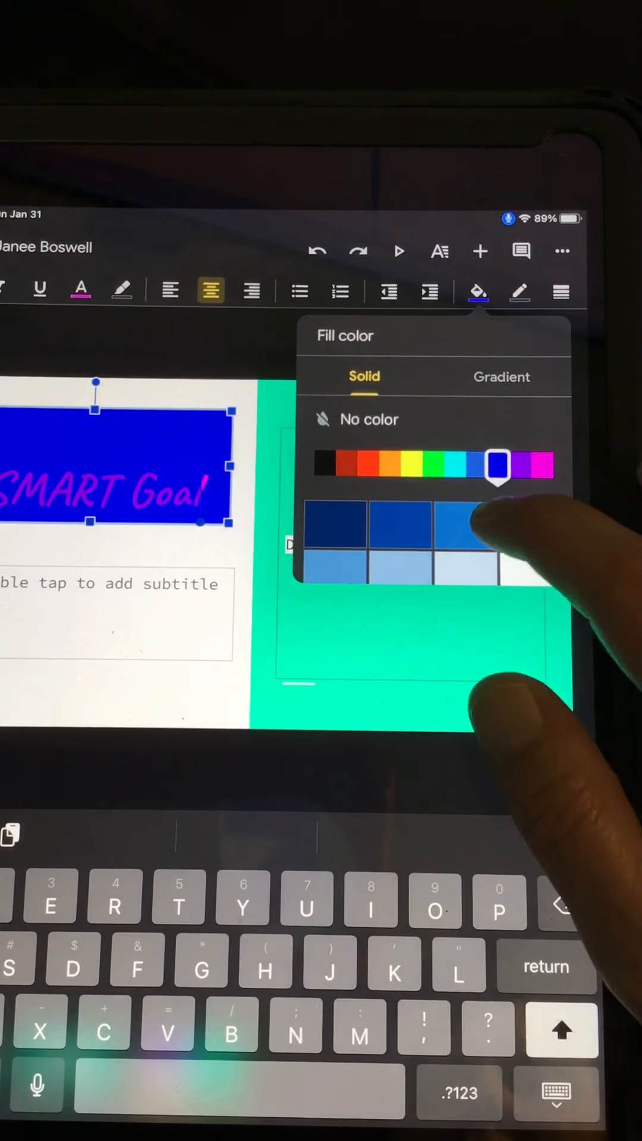
pyautogui.click(465, 527)
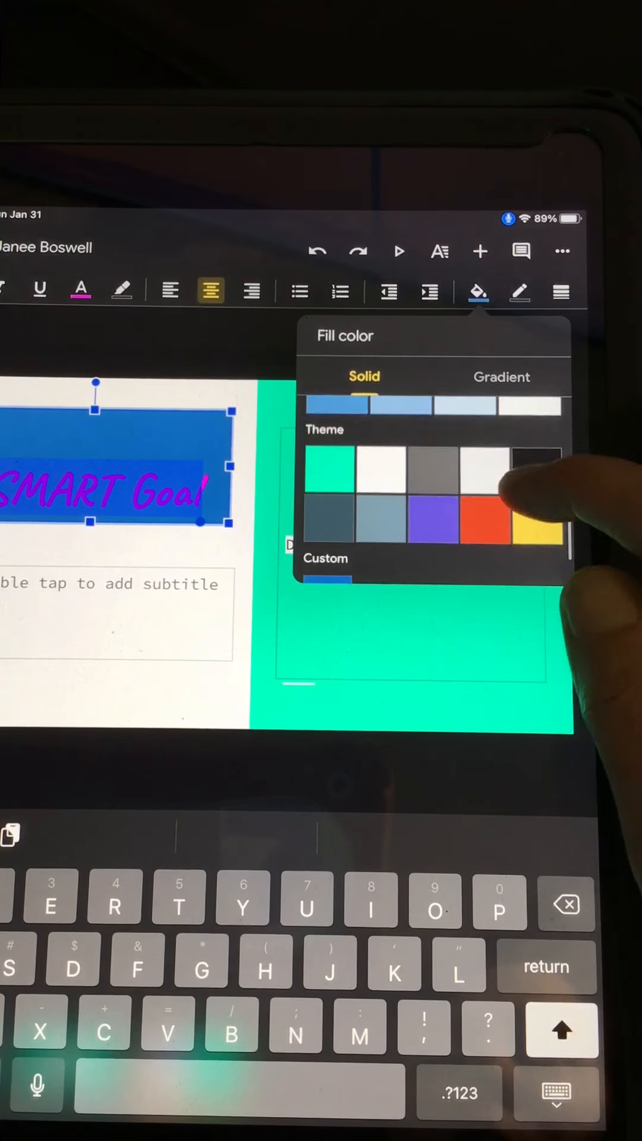
pyautogui.click(328, 473)
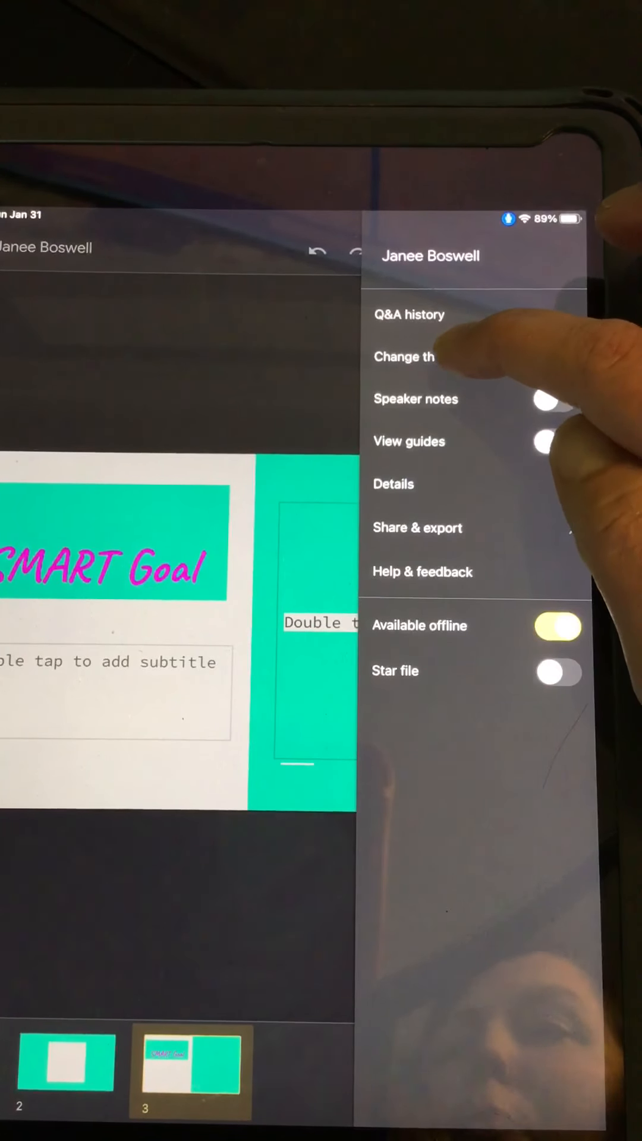
# Switch to slide 2 from the filmstrip.
pyautogui.click(404, 357)
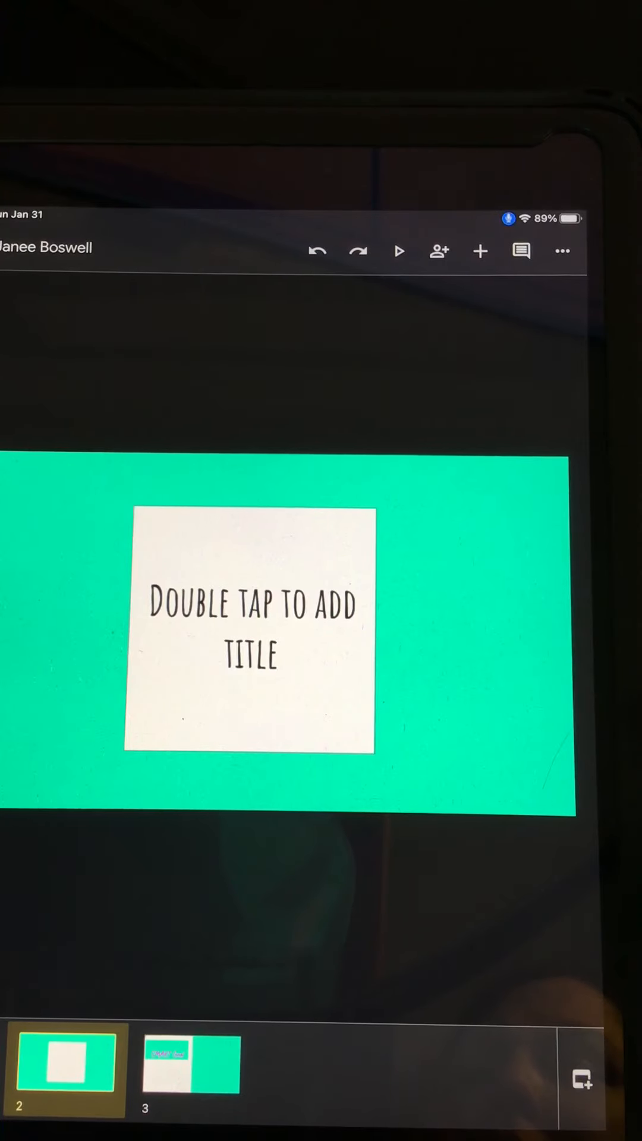
# Fill the slide 2 text box with the gray Theme swatch.
pyautogui.doubleClick(251, 630)
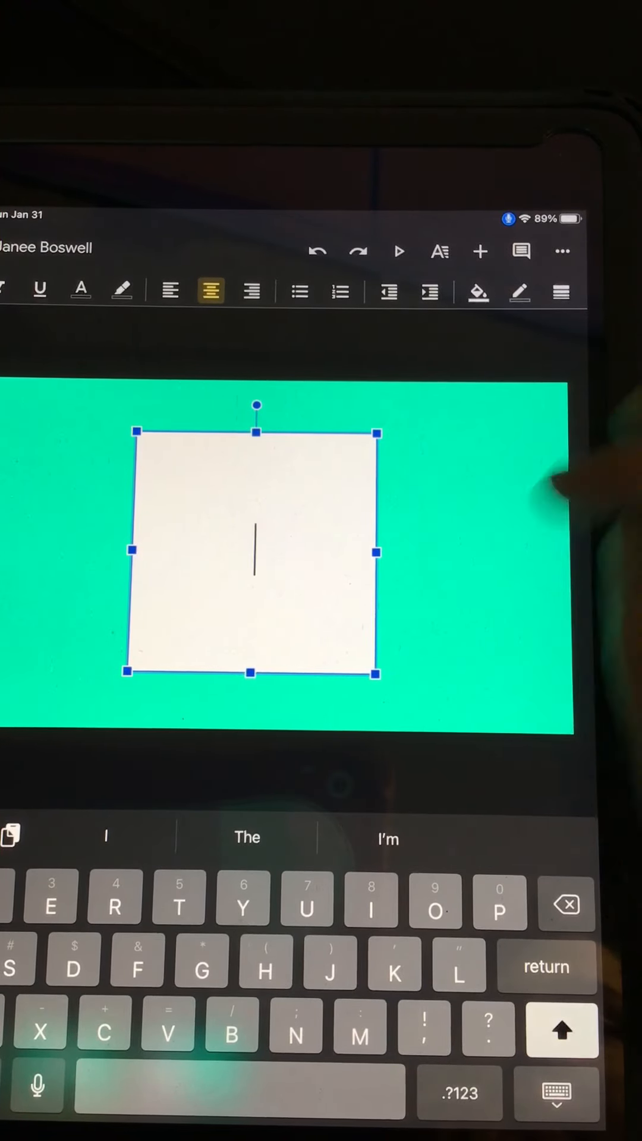
pyautogui.click(478, 291)
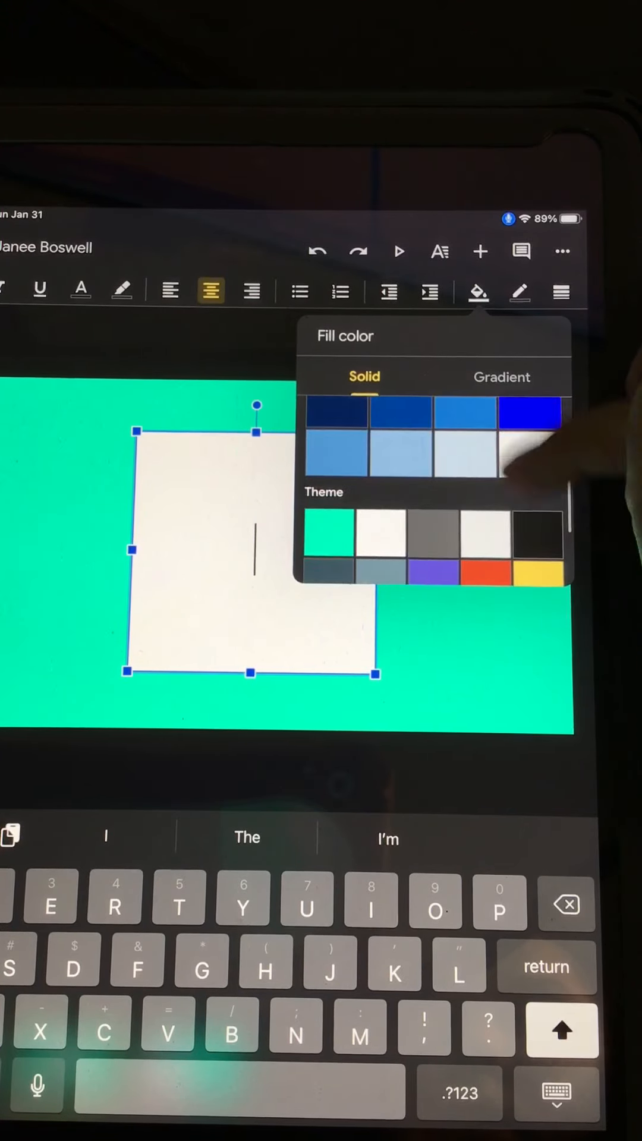
pyautogui.click(432, 440)
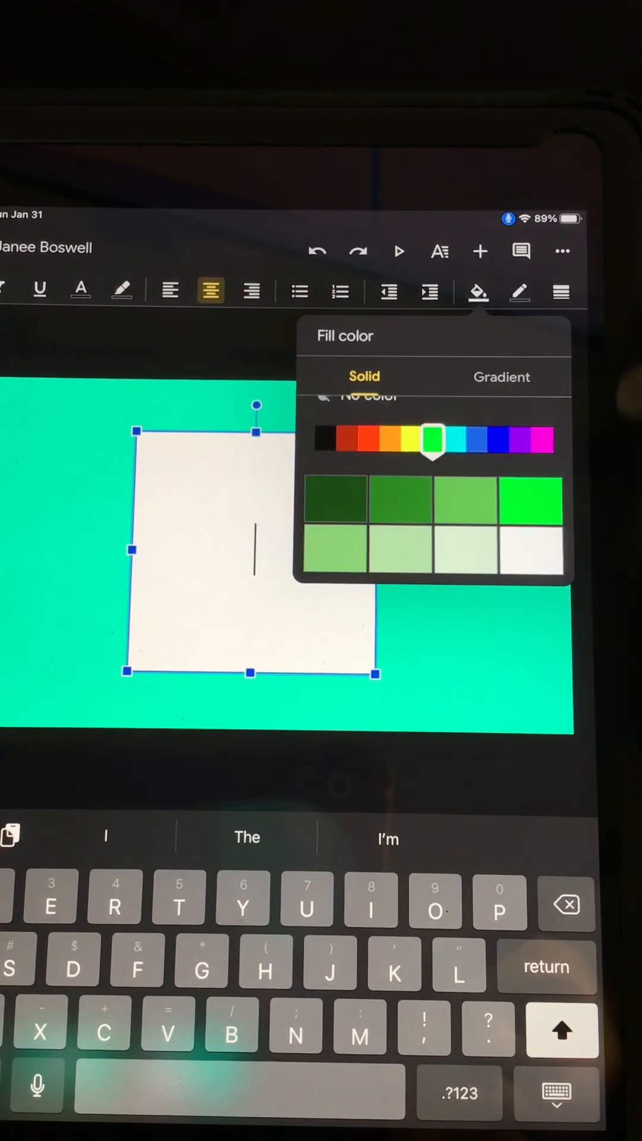
pyautogui.click(473, 439)
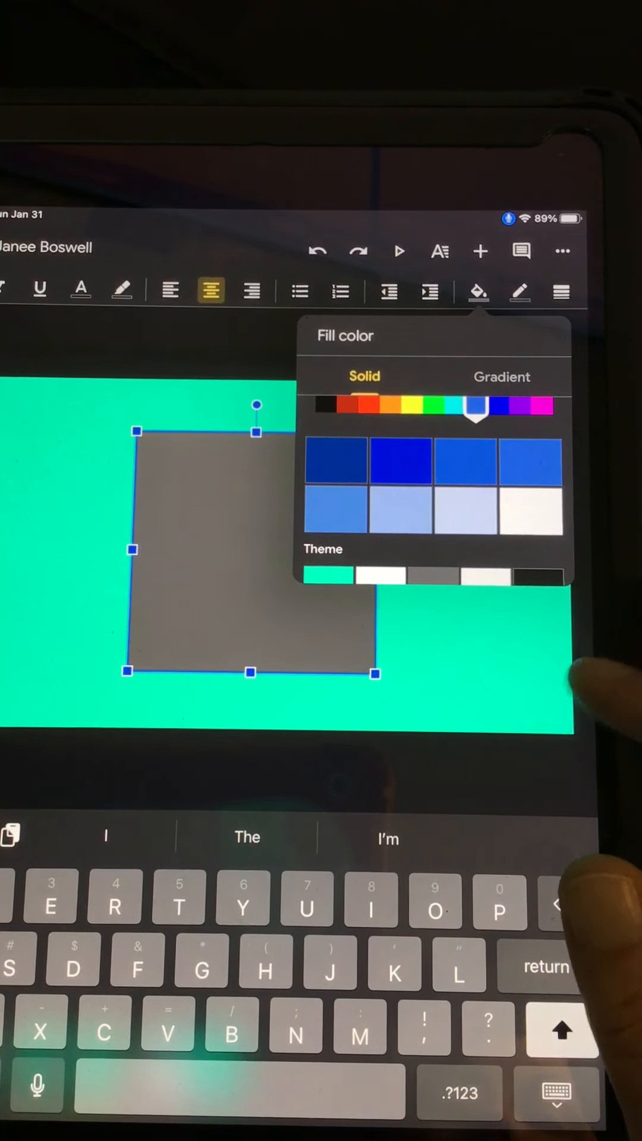
pyautogui.moveTo(560, 699)
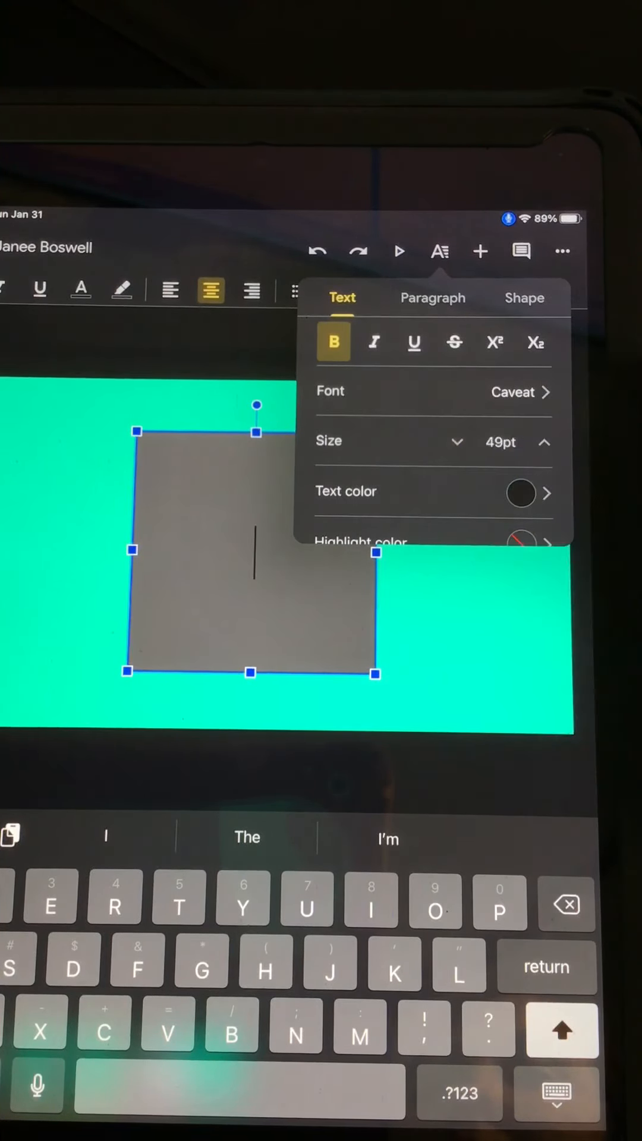
# Dismiss the Format panel and bring up the Insert menu.
pyautogui.click(333, 341)
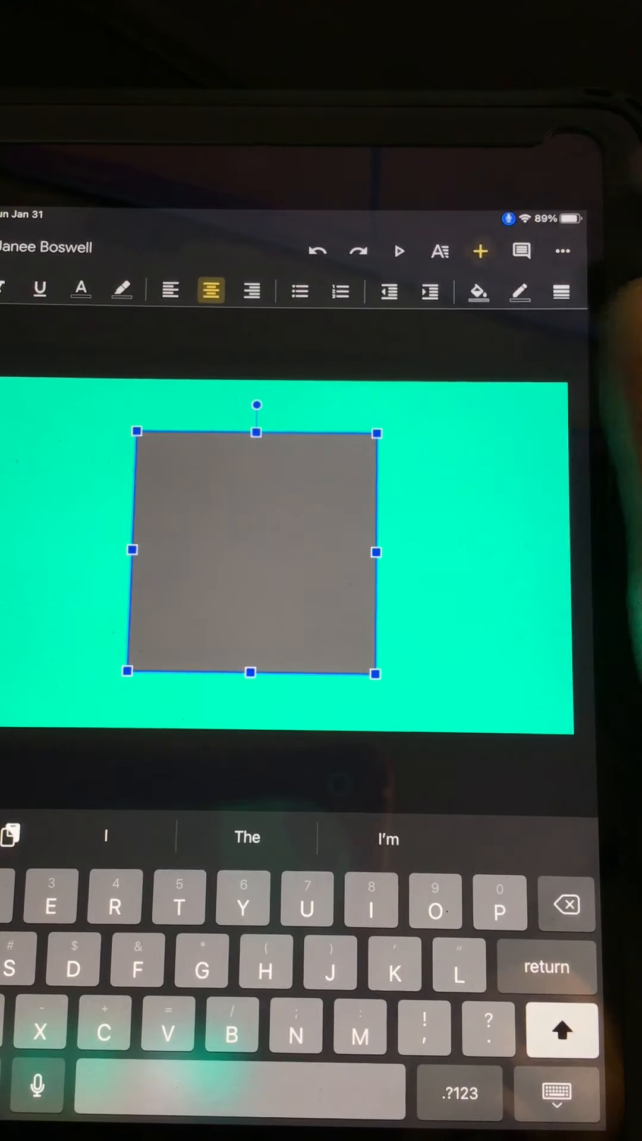
pyautogui.click(479, 251)
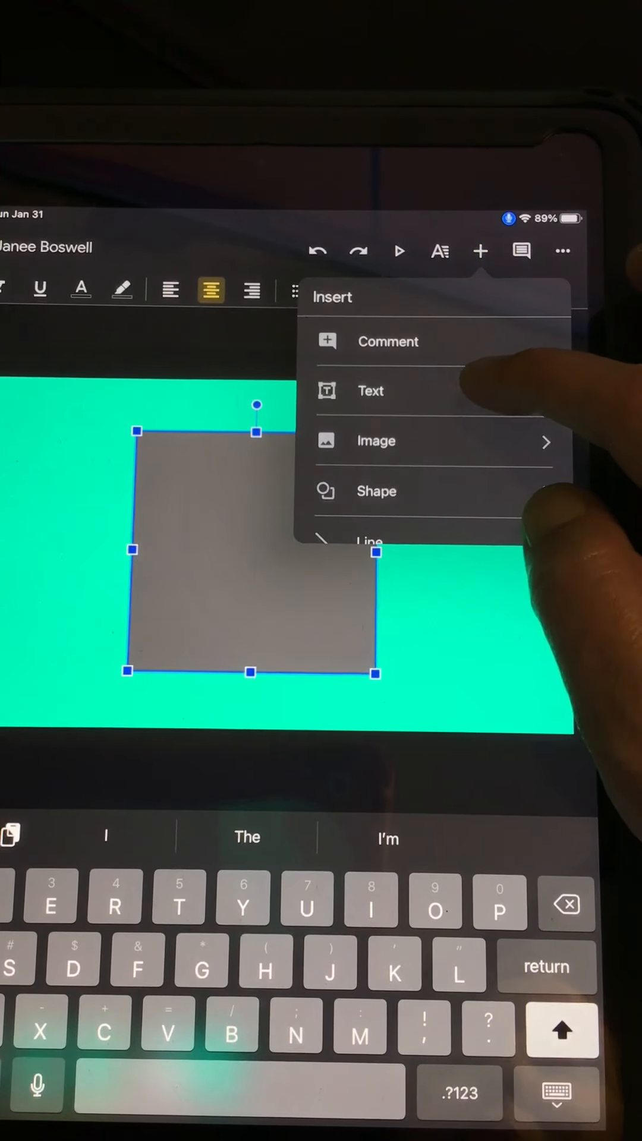